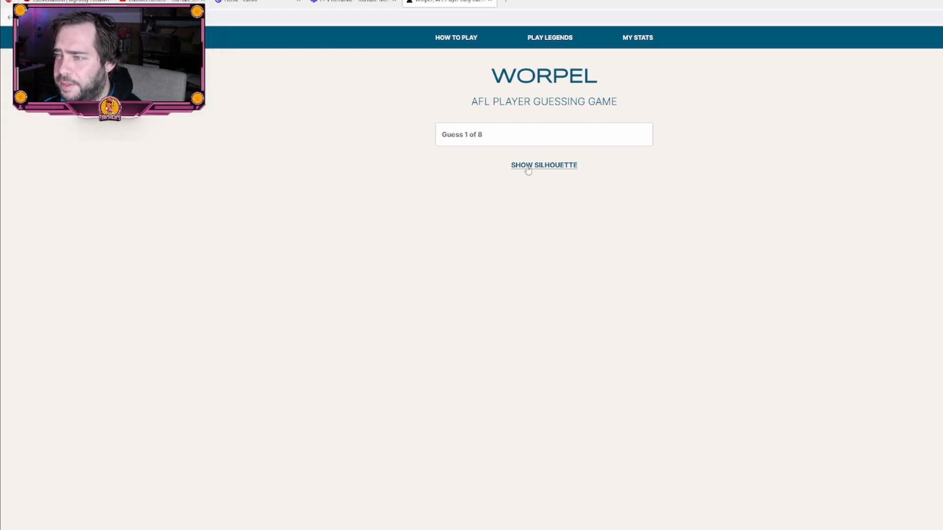
Step: Reveal the mystery player's silhouette hint, then dismiss it
{"action": "left_click", "coordinate": [543, 165]}
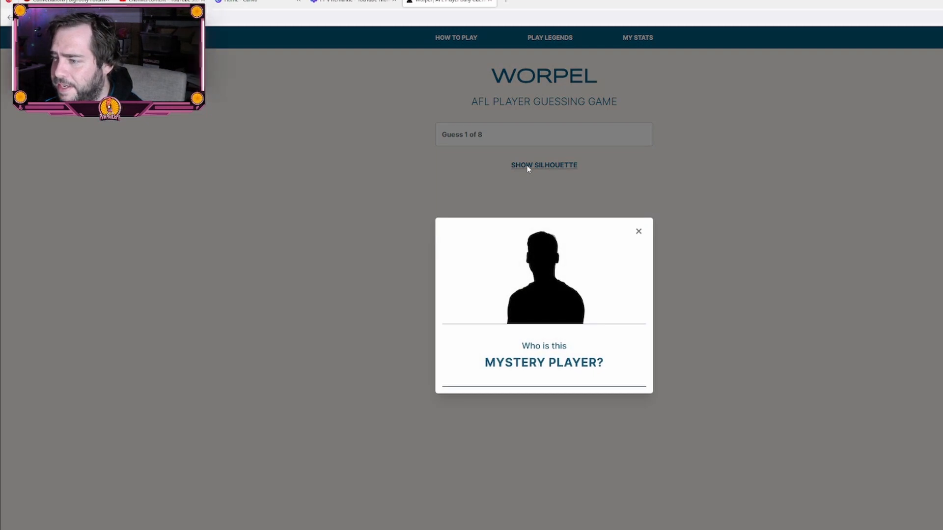
{"action": "mouse_move", "coordinate": [634, 236]}
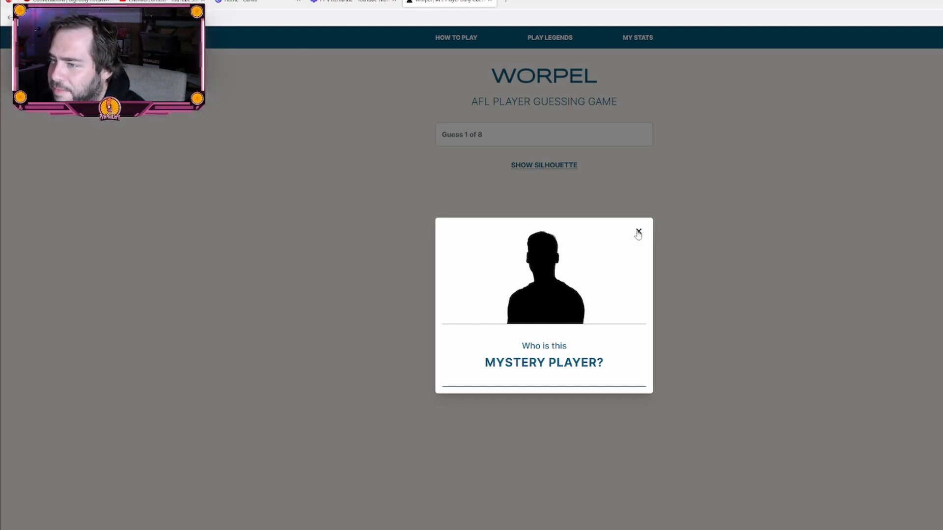
{"action": "left_click", "coordinate": [638, 231]}
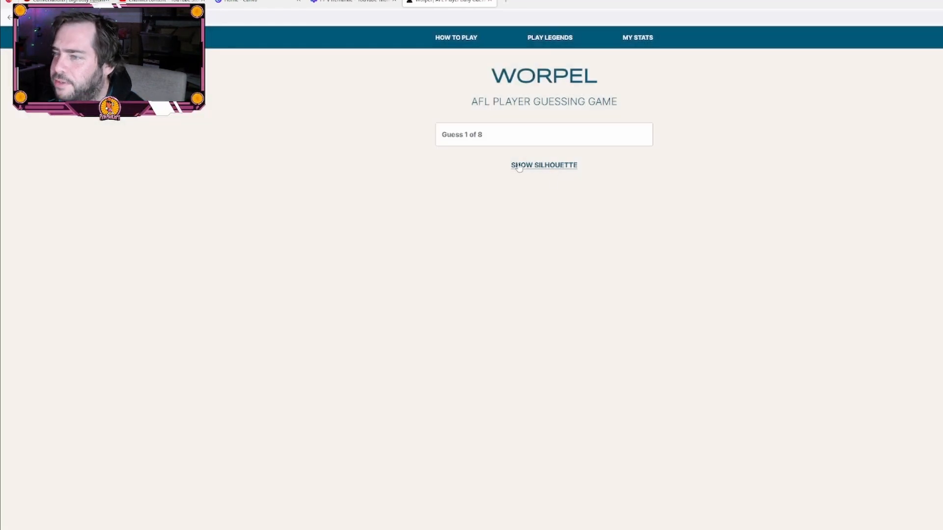
Step: Submit Tom Hawkins as the first guess from the 'tom' suggestions
{"action": "type", "text": "tom ha"}
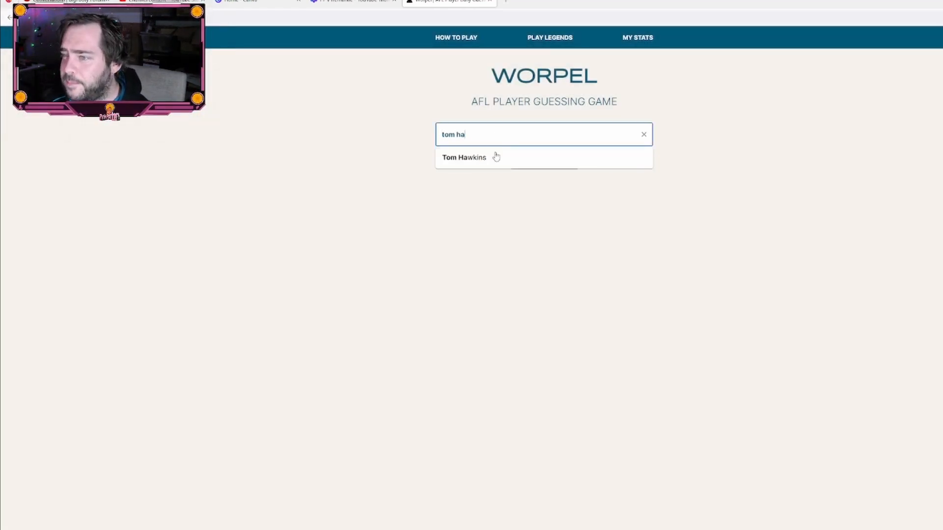
{"action": "left_click", "coordinate": [464, 157]}
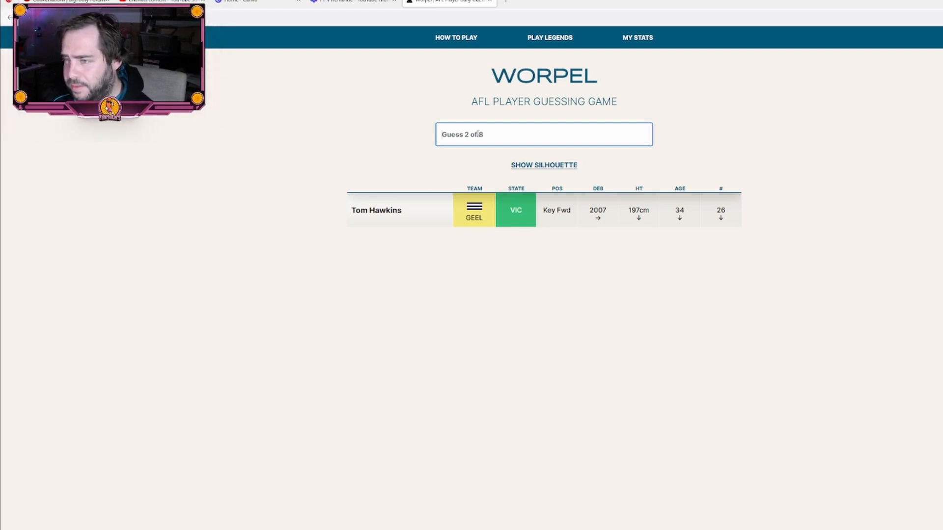
Step: Submit Patrick Cripps as the second guess, matching state and jumper number 9
{"action": "type", "text": "pa"}
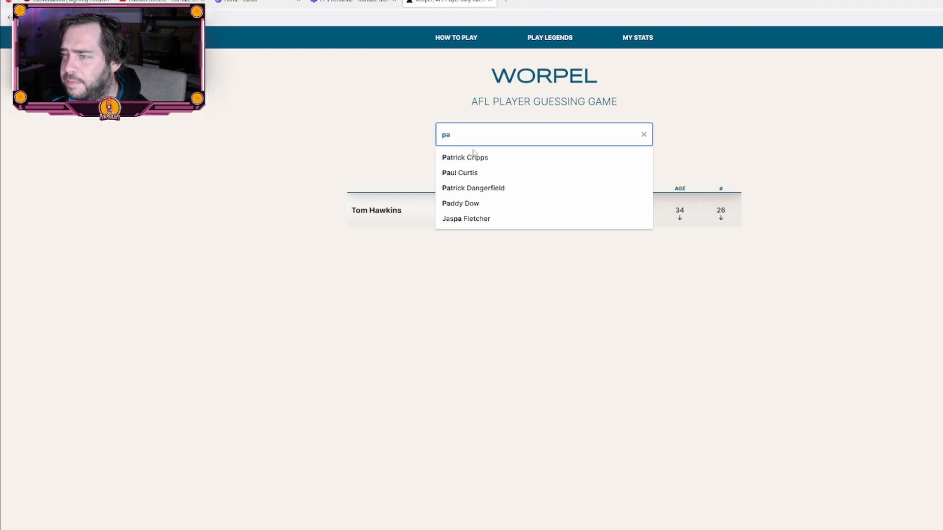
{"action": "left_click", "coordinate": [465, 157]}
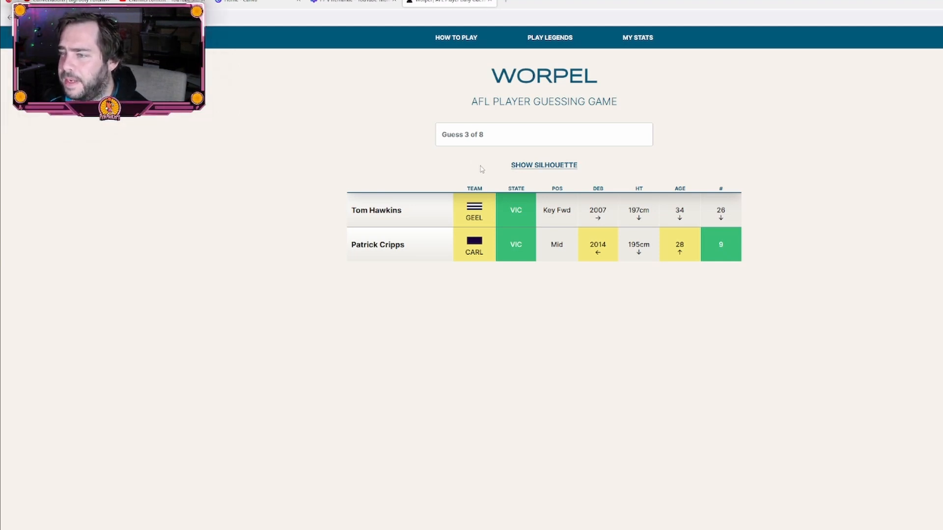
{"action": "left_click", "coordinate": [544, 135]}
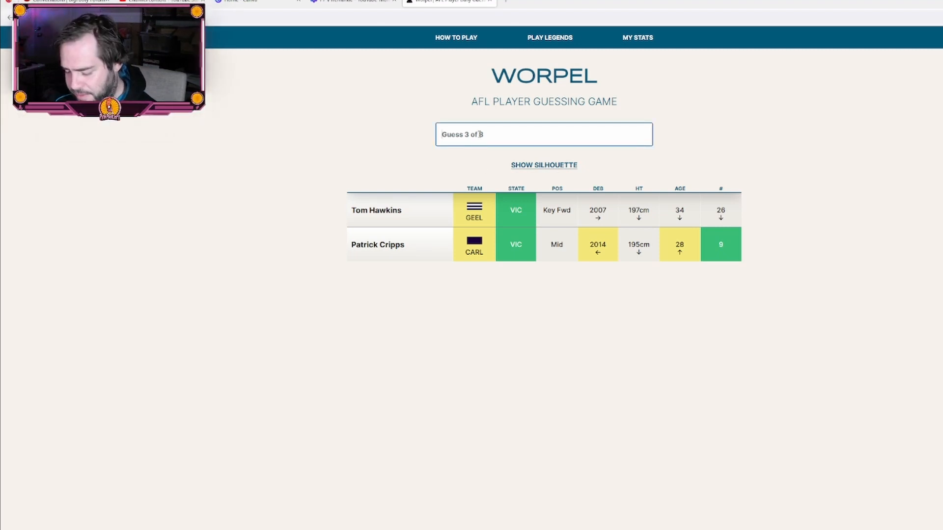
Step: Submit Steven May as the third guess, matching only on state
{"action": "type", "text": "steve"}
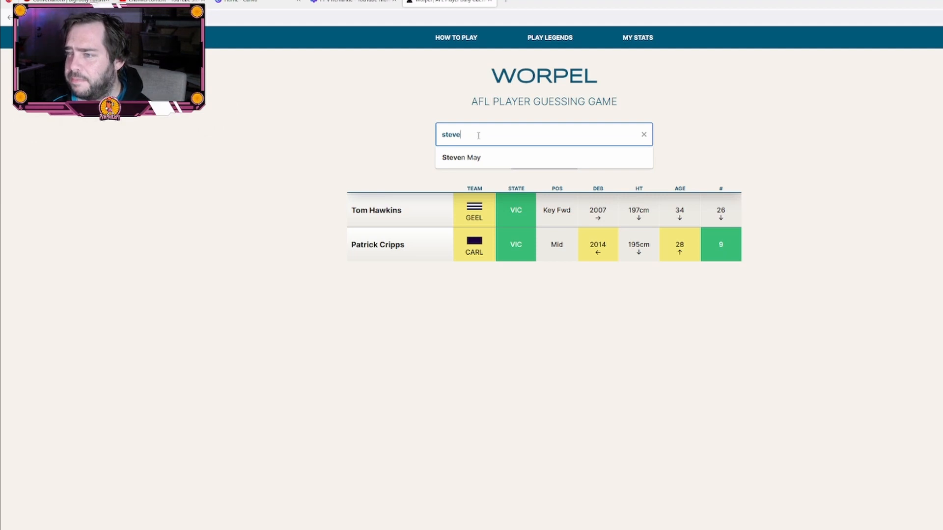
{"action": "left_click", "coordinate": [461, 157]}
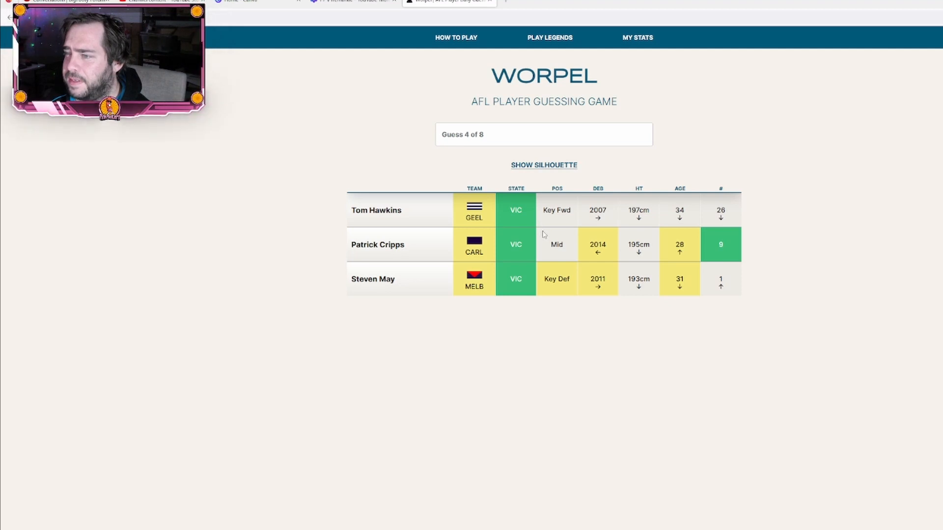
{"action": "mouse_move", "coordinate": [544, 256]}
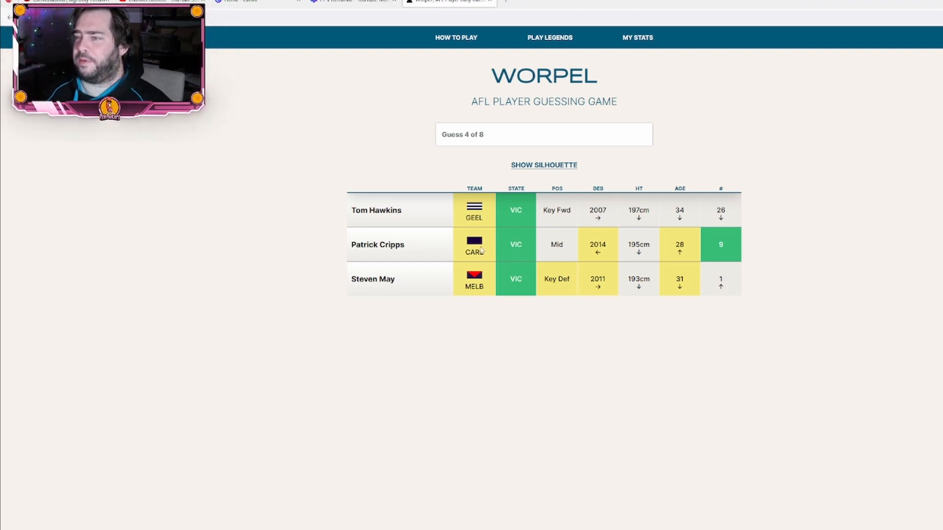
{"action": "left_click", "coordinate": [543, 134]}
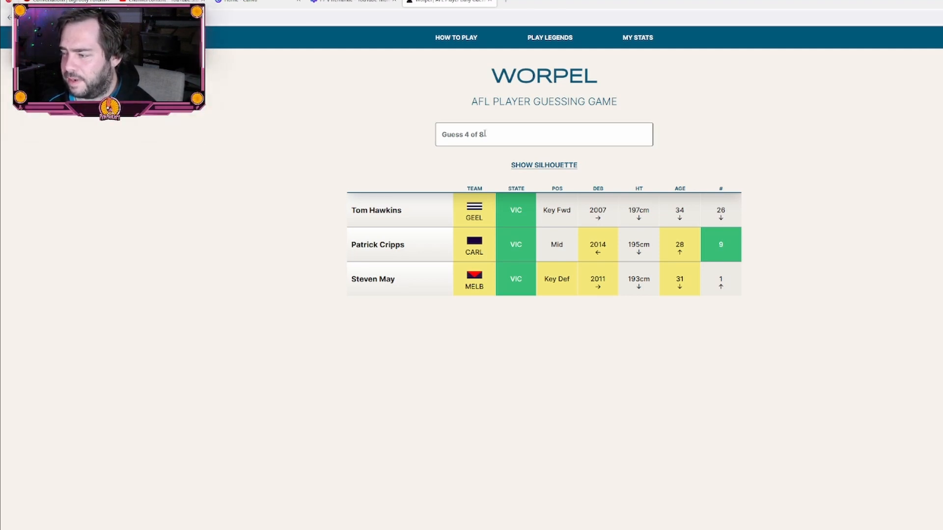
Step: Submit Marcus Bontempelli as the fourth guess, matching team WB and state
{"action": "type", "text": "marc"}
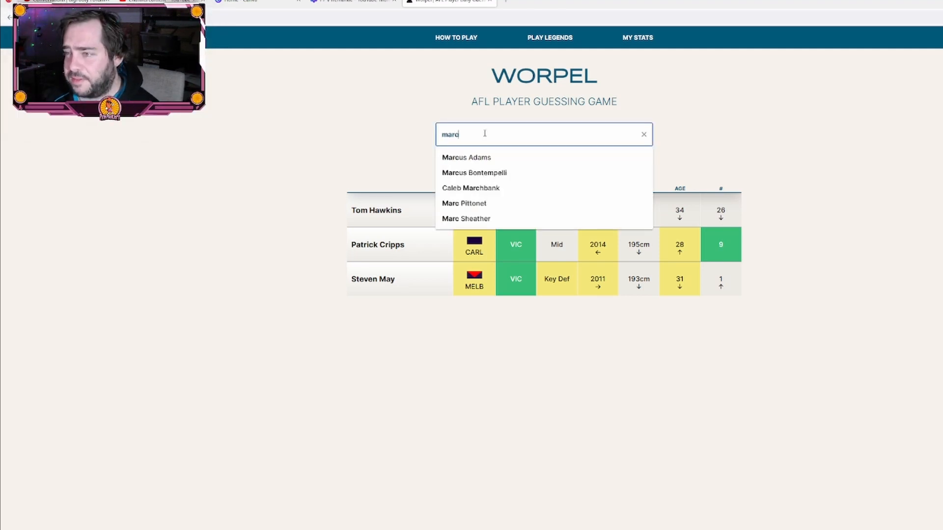
{"action": "left_click", "coordinate": [474, 173]}
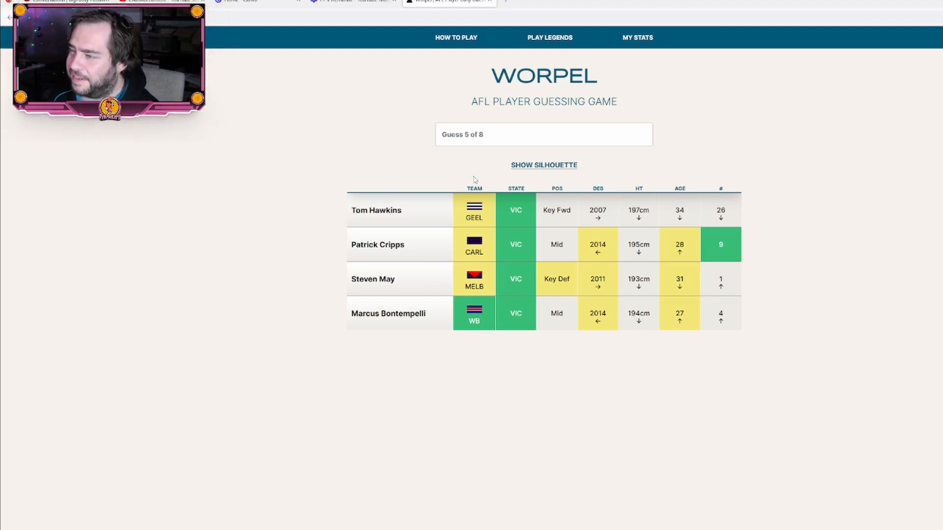
{"action": "left_click", "coordinate": [543, 134]}
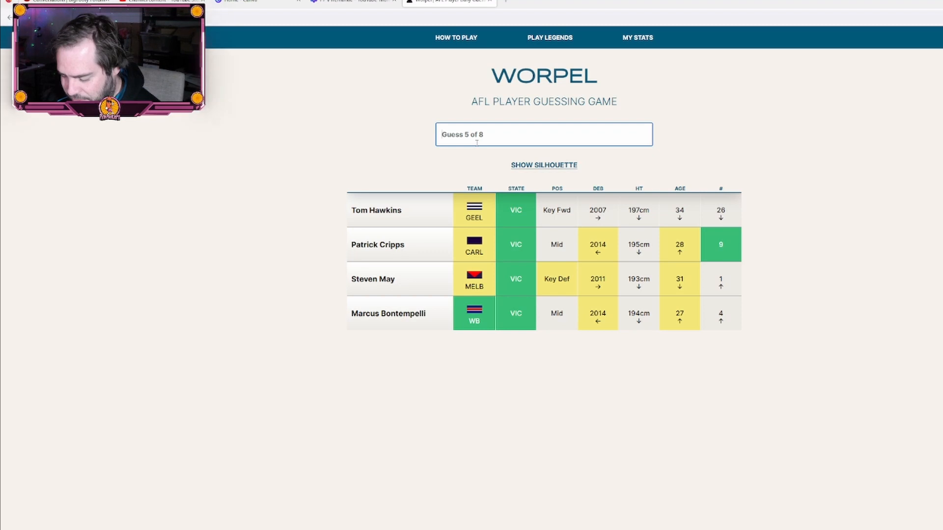
Step: Submit Liam Jones as the fifth guess, another WB player matching team and state
{"action": "type", "text": "liam"}
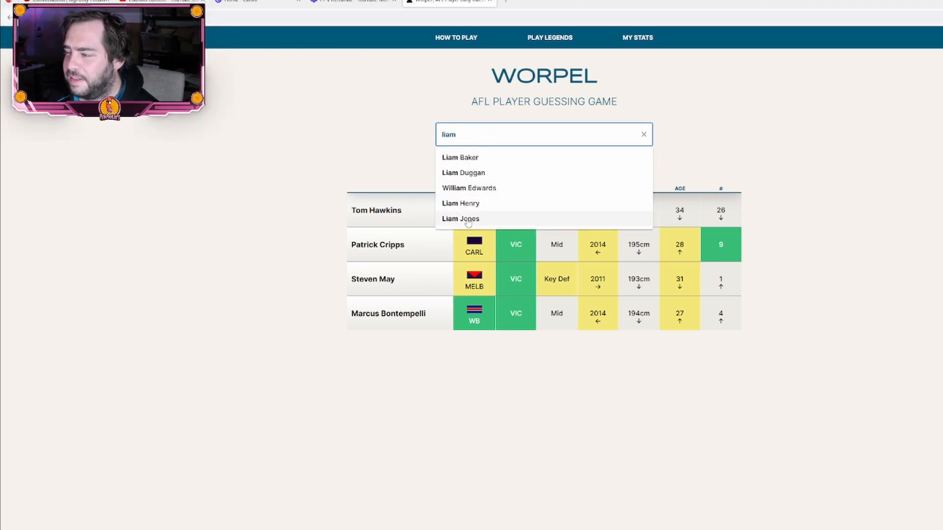
{"action": "left_click", "coordinate": [461, 218]}
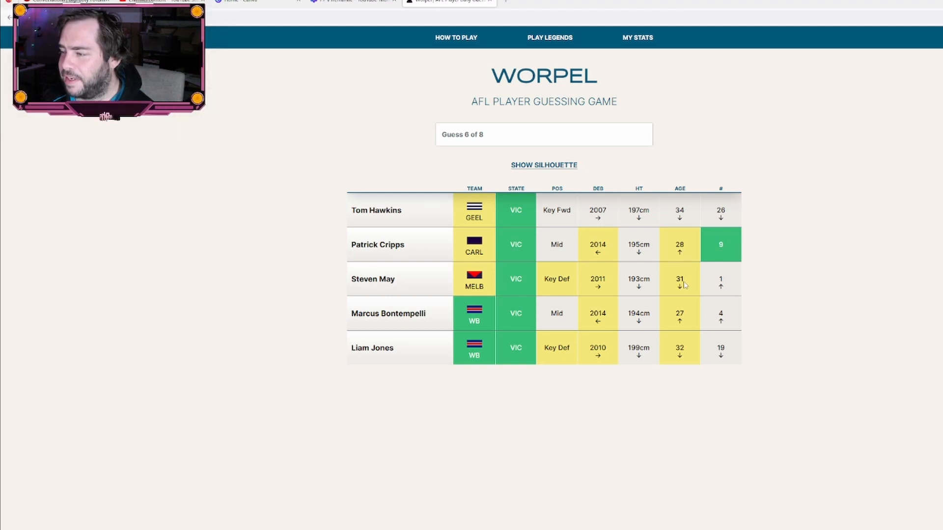
{"action": "left_click", "coordinate": [543, 134]}
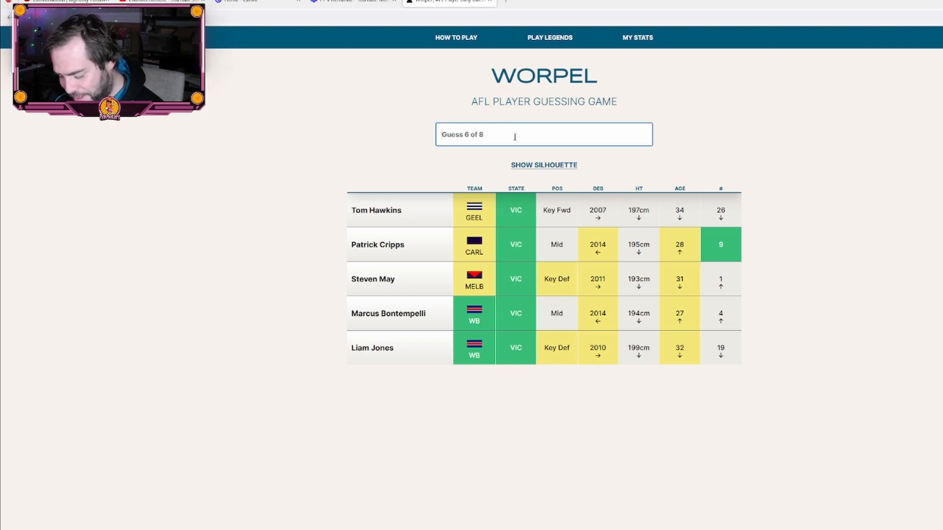
Step: Submit Taylor Duryea as the seventh guess, matching team, state and position
{"action": "type", "text": "tay"}
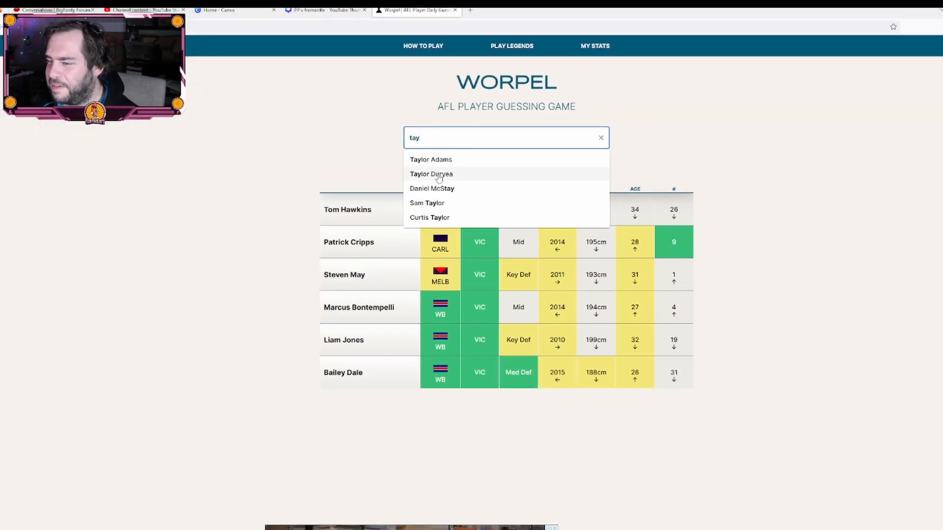
{"action": "left_click", "coordinate": [430, 173]}
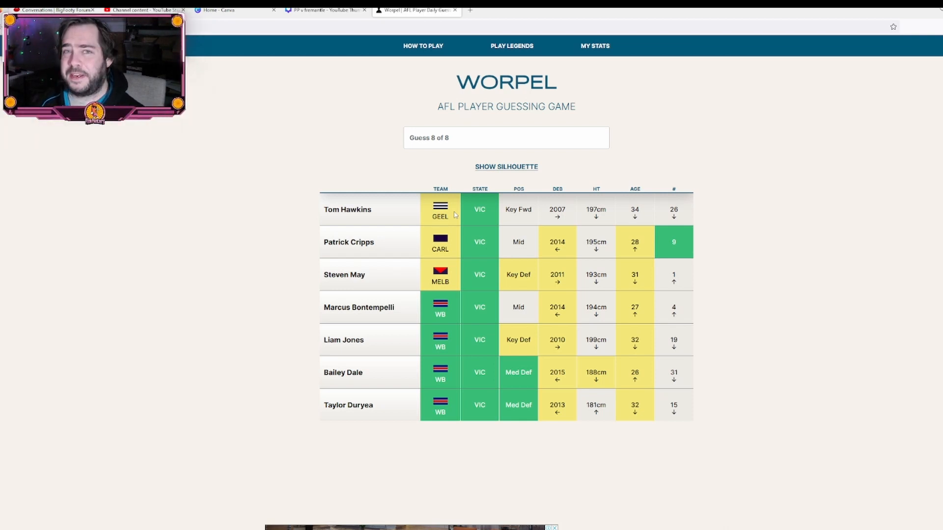
{"action": "left_click", "coordinate": [506, 137]}
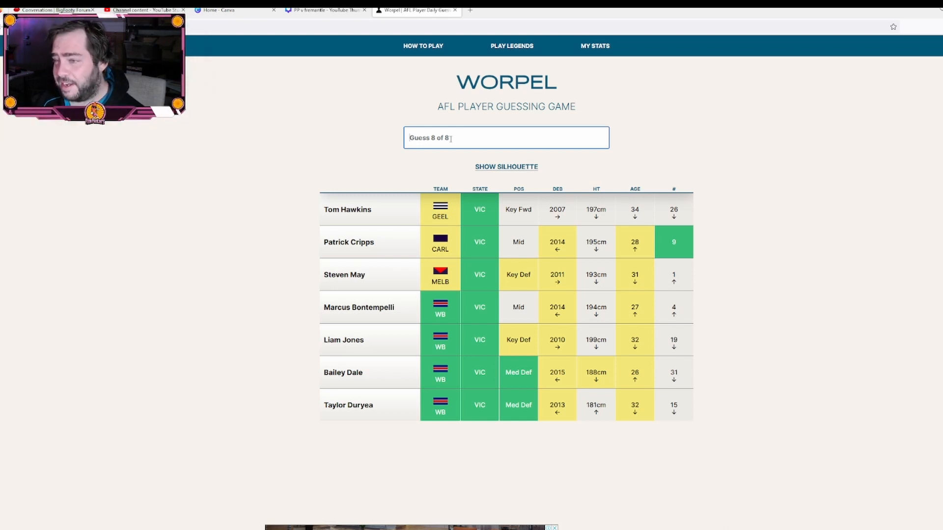
Step: Submit Jason Johannisen as the eighth guess, ending the game with Hayden Crozier revealed
{"action": "type", "text": "jasp"}
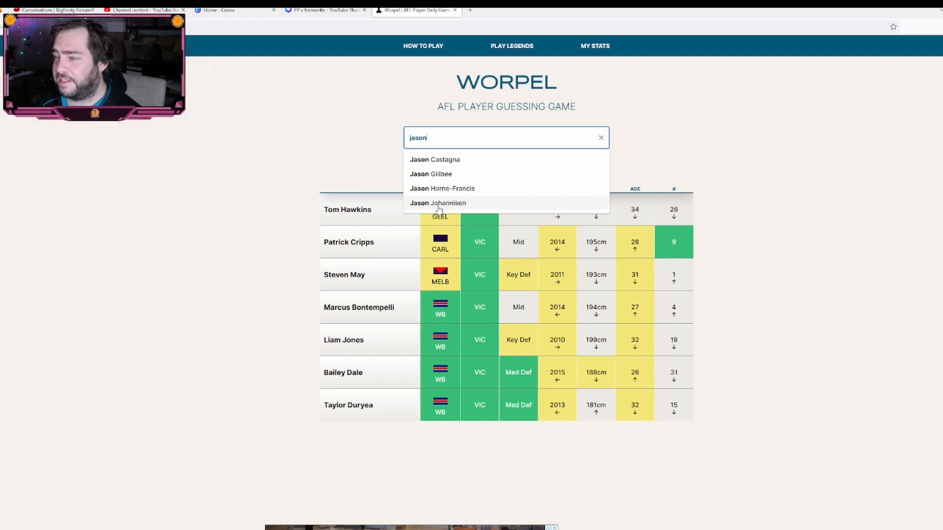
{"action": "left_click", "coordinate": [438, 202]}
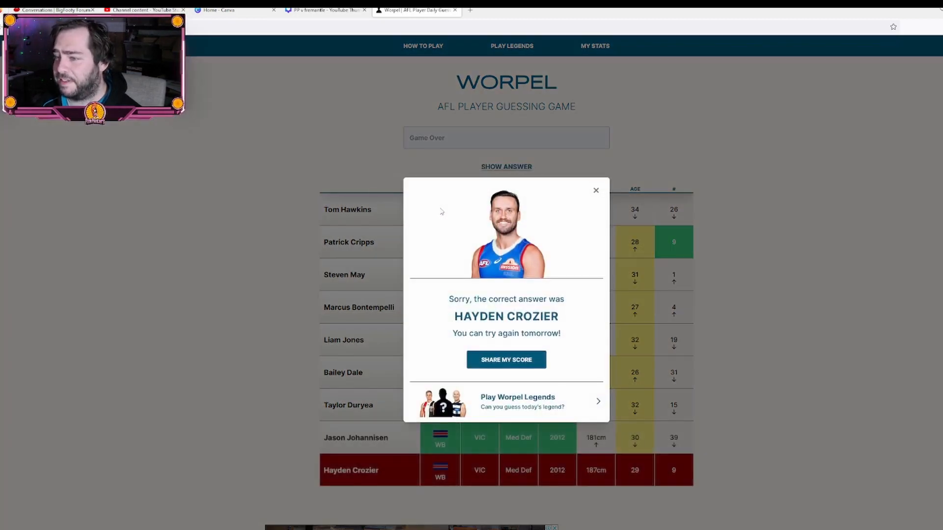